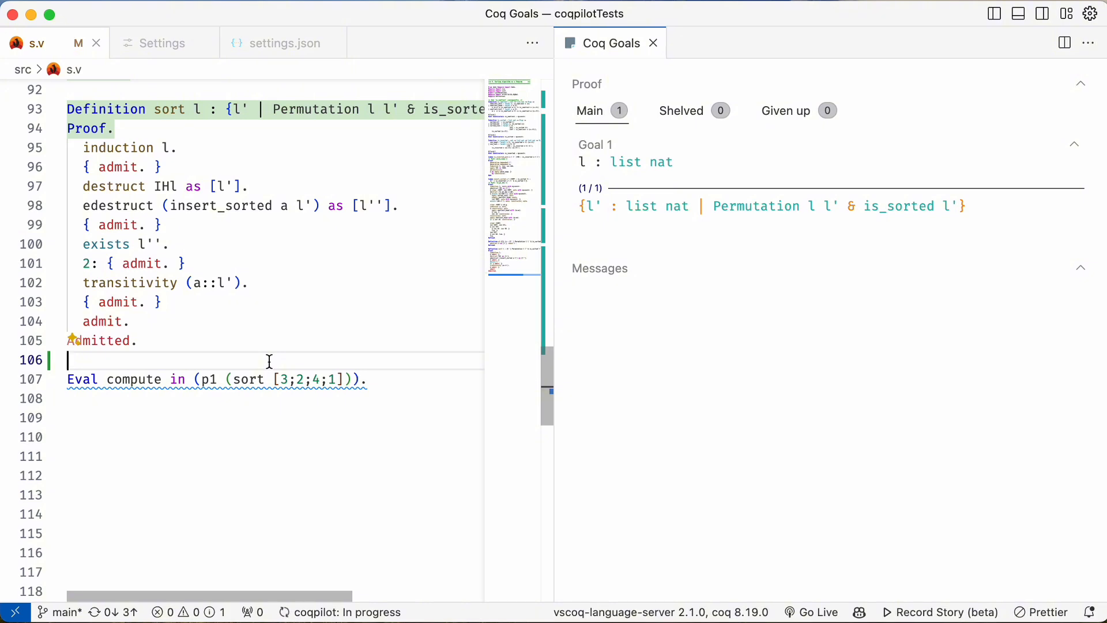
- Fill the last branch with 'intros. constructor. assumption.' and close the proof with Defined
text(intros. constructor. assumption.)
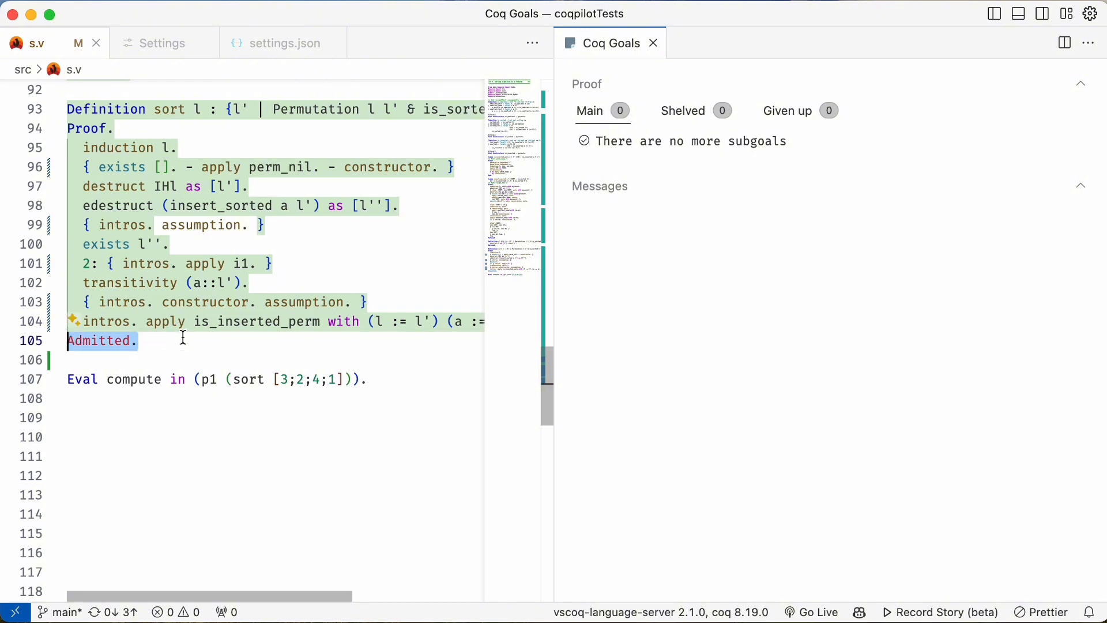
text(DEfined.)
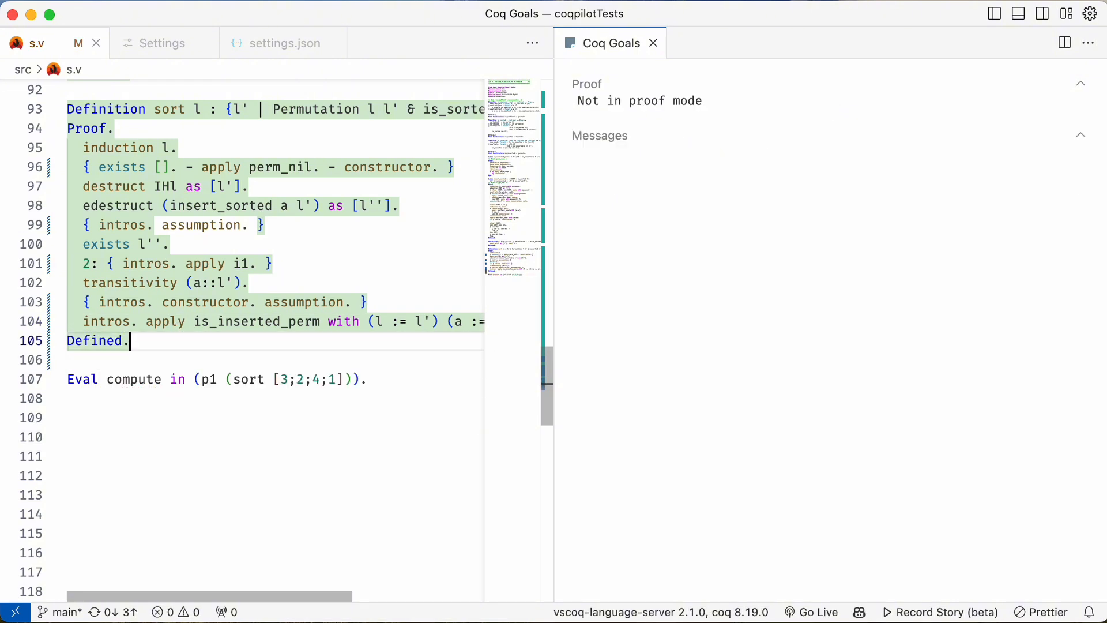
- Run Eval compute on sort [3;2;4;1] so Messages shows [1; 2; 3; 4] : list nat
double_click(133, 379)
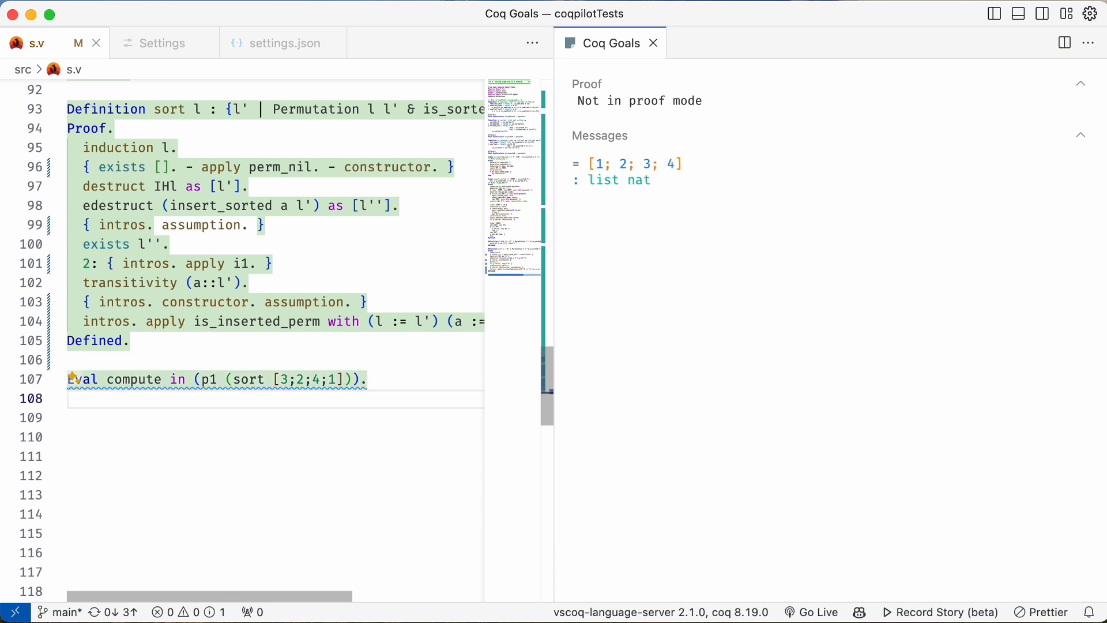
mouse_move(385, 381)
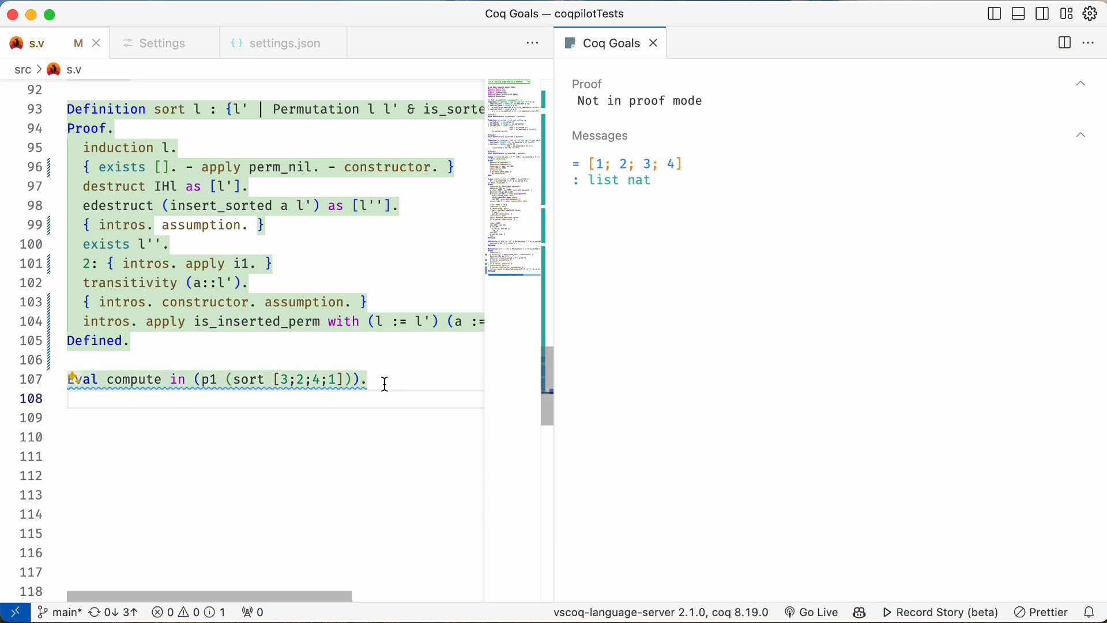